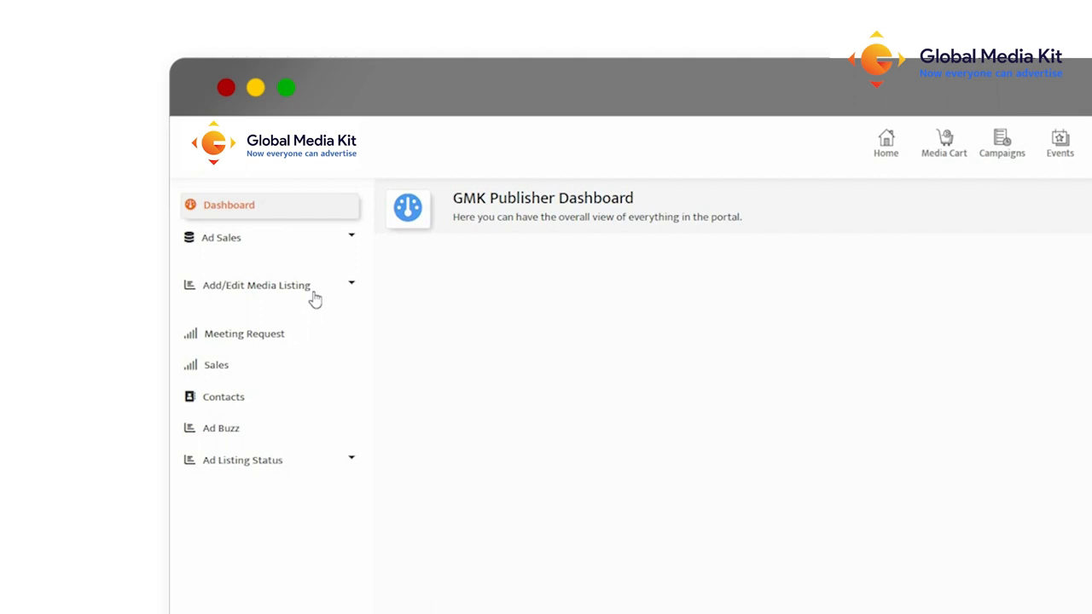
Expand Add/Edit Media Listing in the sidebar and go to the Magazine listings.
{"action": "left_click", "coordinate": [256, 285]}
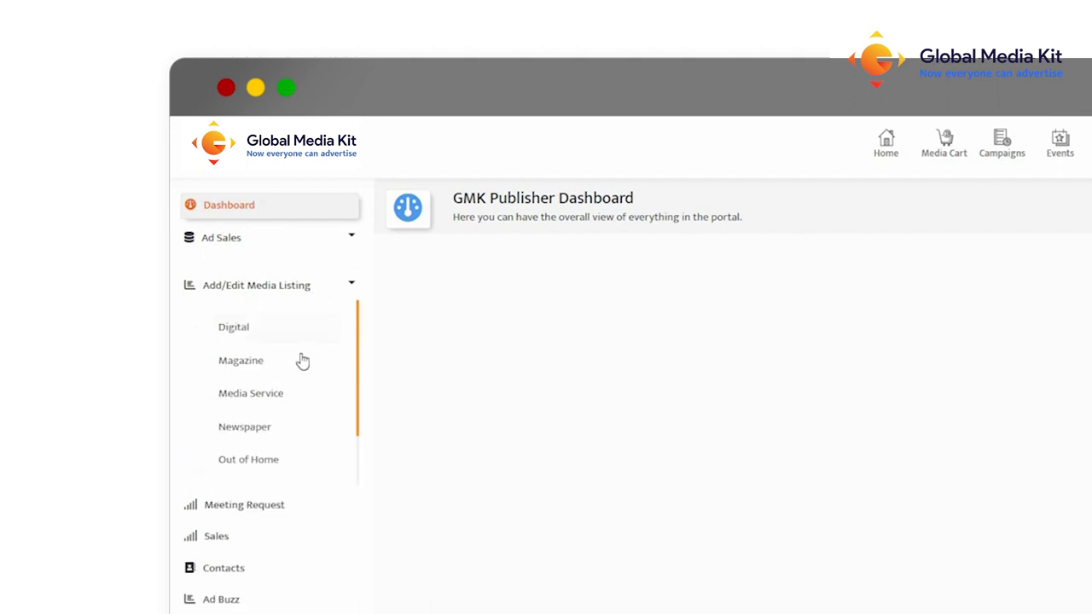
{"action": "left_click", "coordinate": [240, 360]}
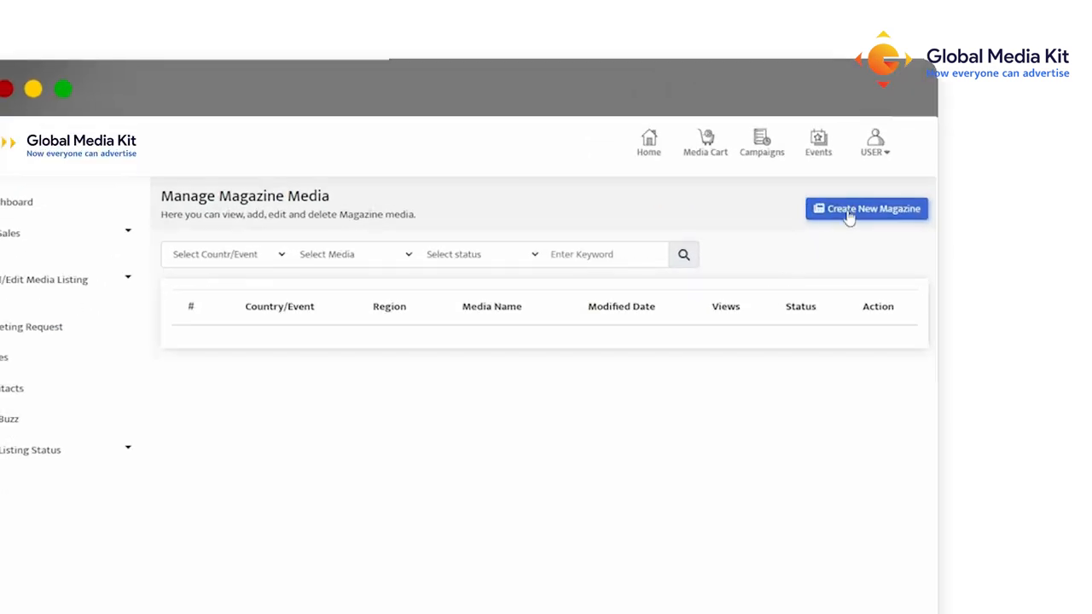
Create a new magazine listing and begin entering its Magazine Title.
{"action": "left_click", "coordinate": [867, 208]}
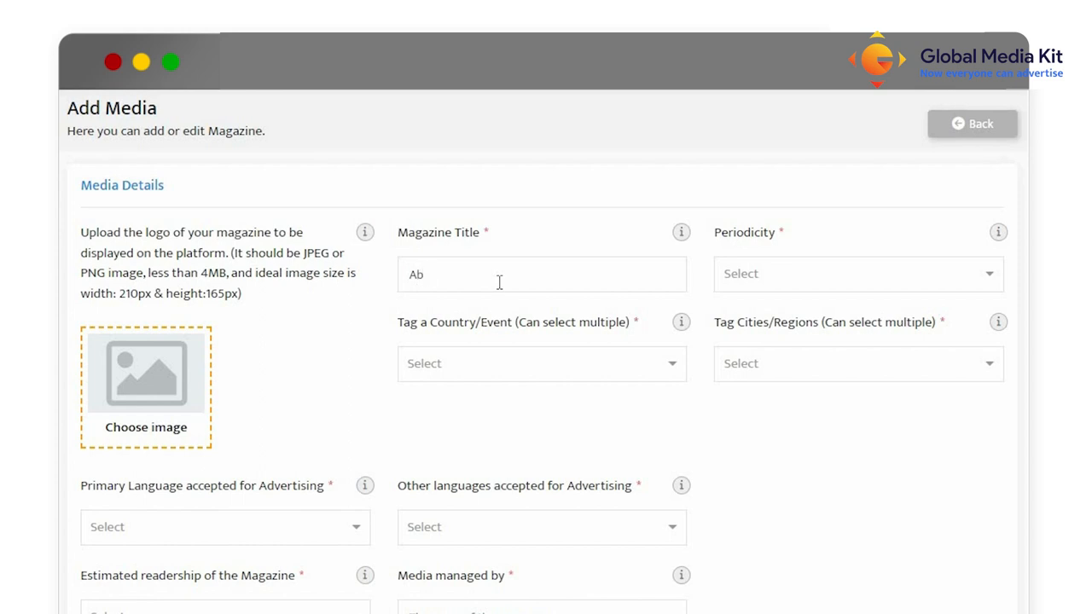
{"action": "left_click", "coordinate": [853, 273]}
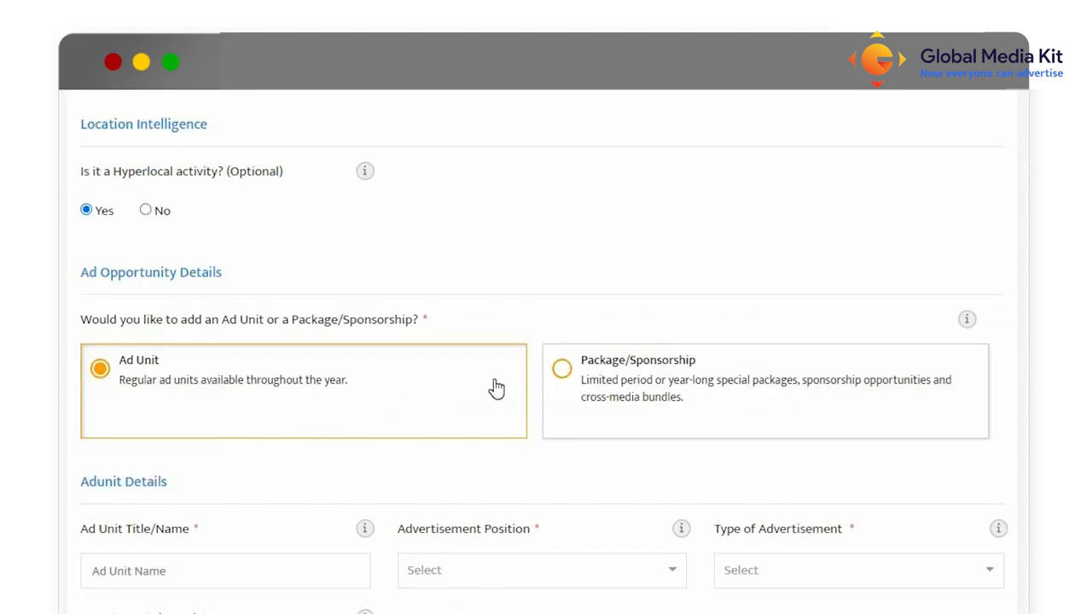
Add the Ab Magazine ad unit and choose its advertisement position.
{"action": "left_click", "coordinate": [561, 368]}
{"action": "type", "text": "Ab Magazine"}
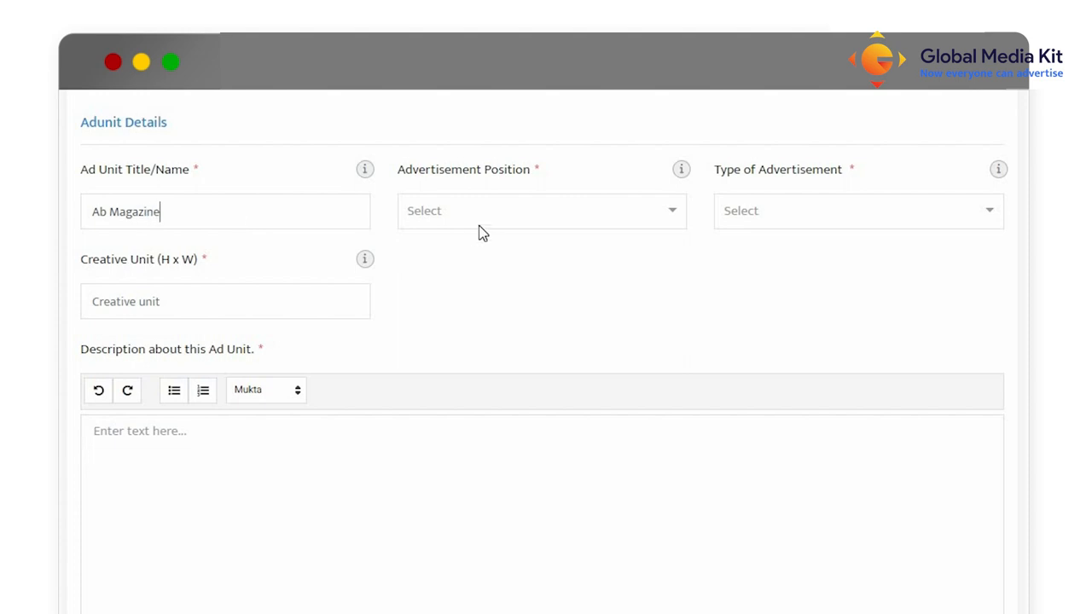
{"action": "left_click", "coordinate": [853, 211]}
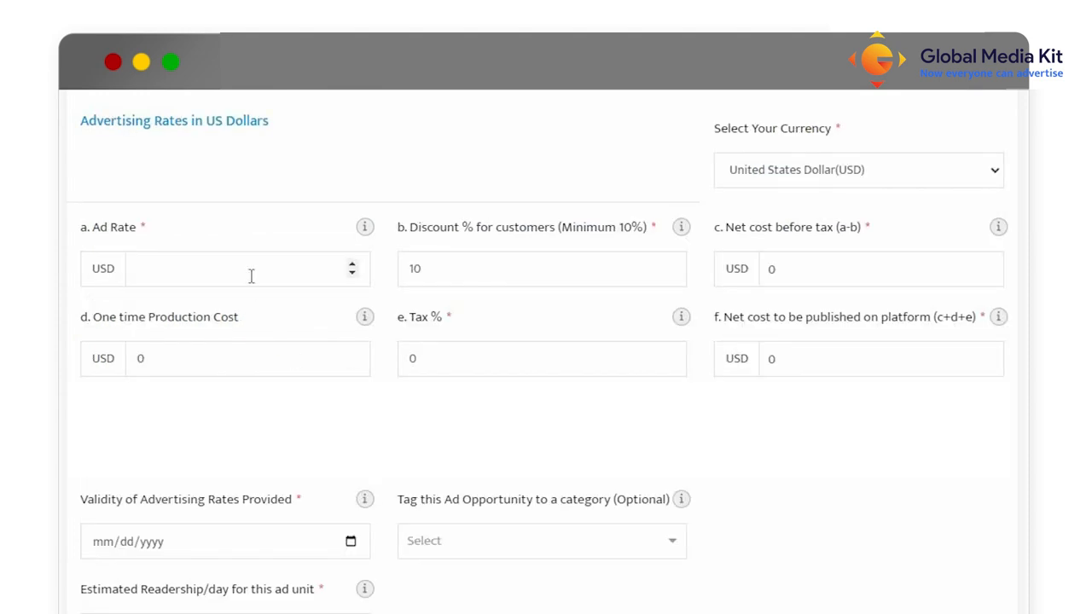
Enter a 10000 USD ad rate and fill in the remaining rate details.
{"action": "type", "text": "10000"}
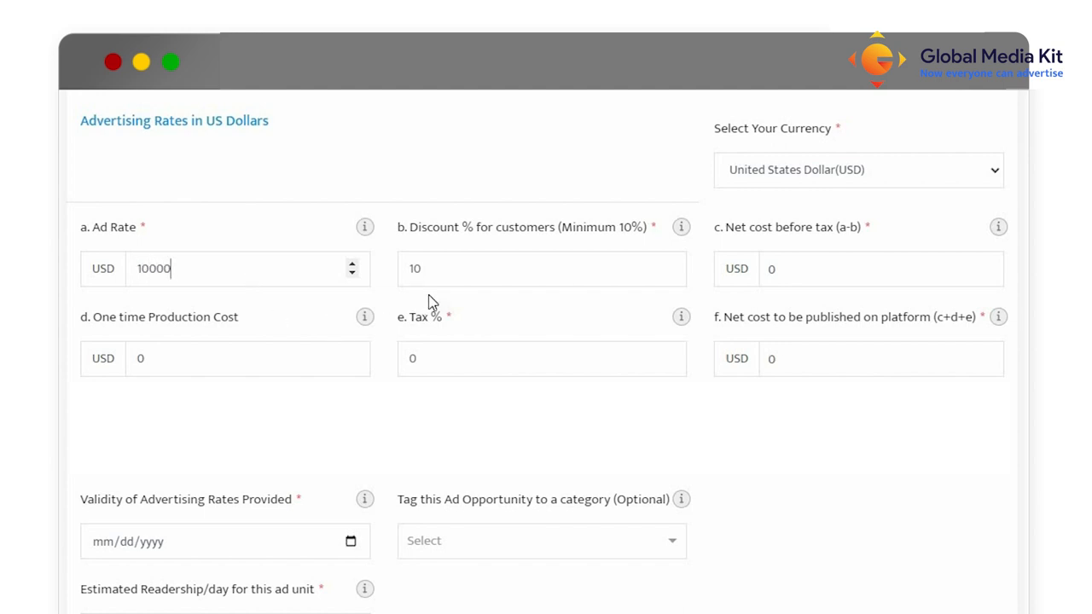
{"action": "left_click", "coordinate": [222, 542]}
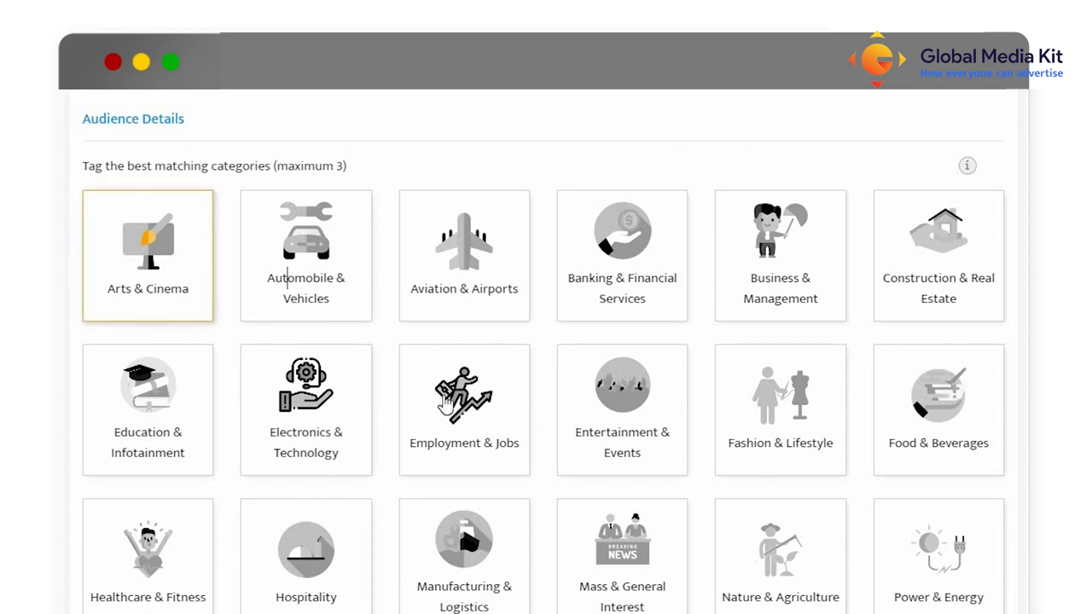
Scroll down to the Audience Details category tags.
{"action": "scroll", "scroll_direction": "down", "scroll_amount": 3}
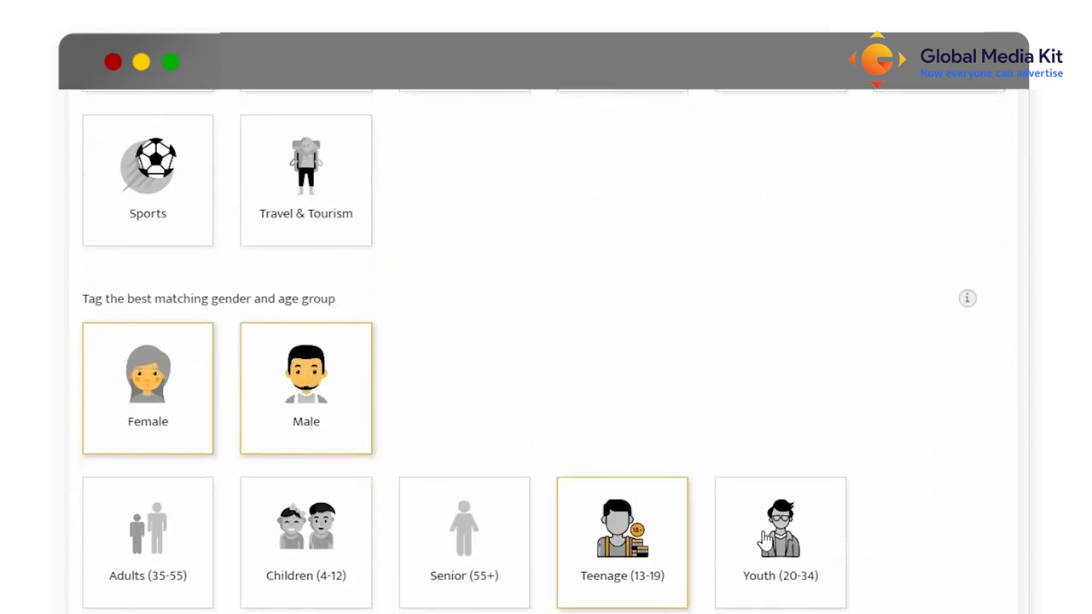
{"action": "scroll", "scroll_direction": "down", "scroll_amount": 3}
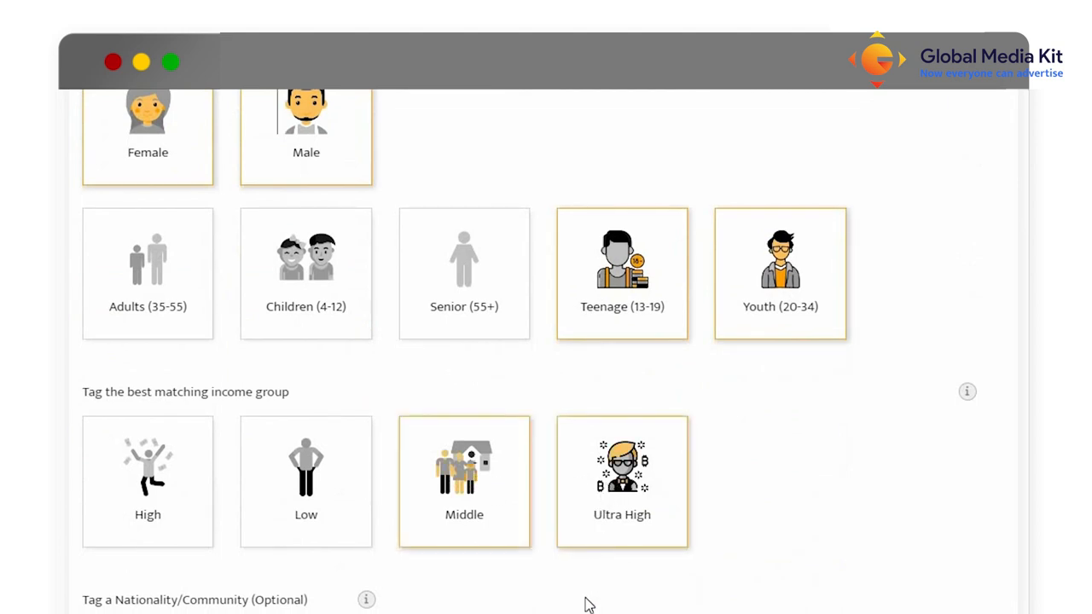